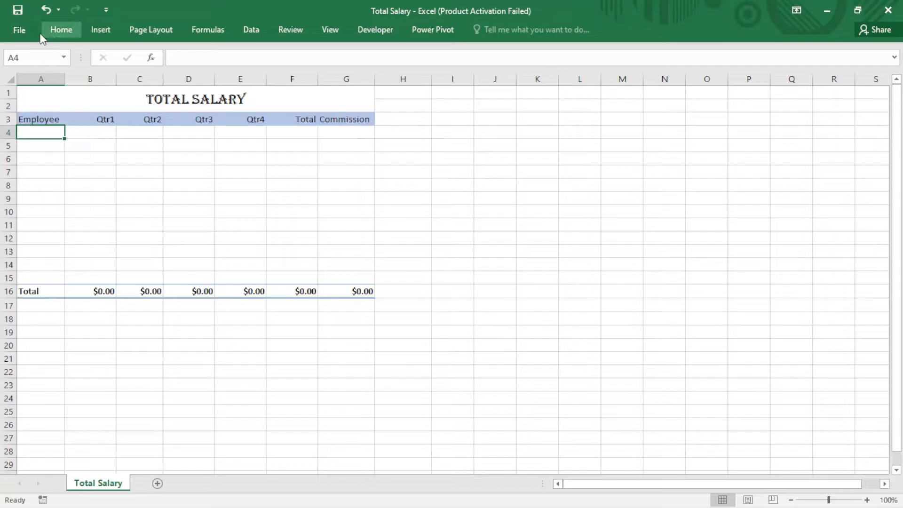
Step: Open the Salary 2020, 2021 and 2022 workbooks together from the file browser
left_click(19, 30)
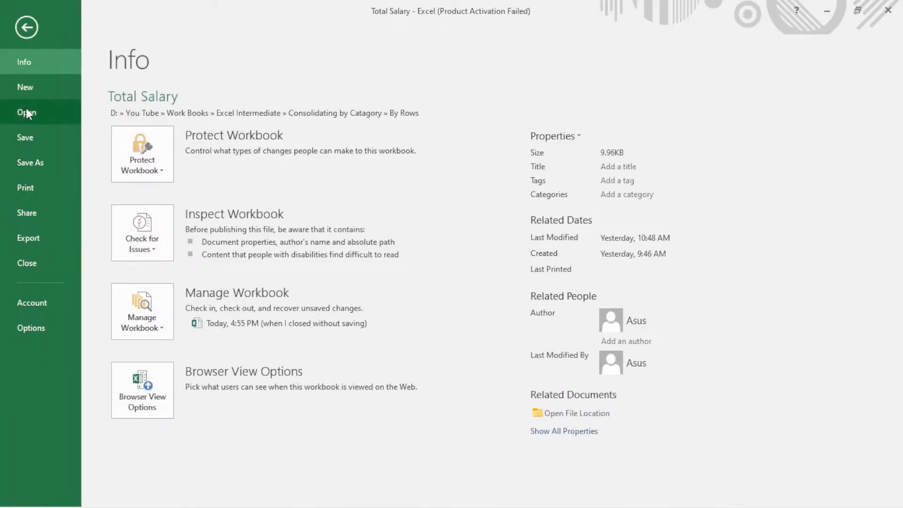
left_click(27, 112)
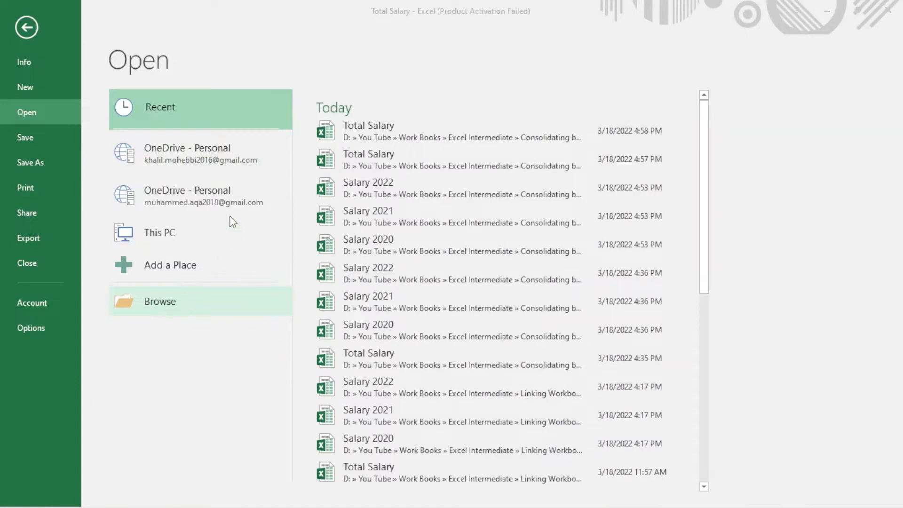
left_click(160, 301)
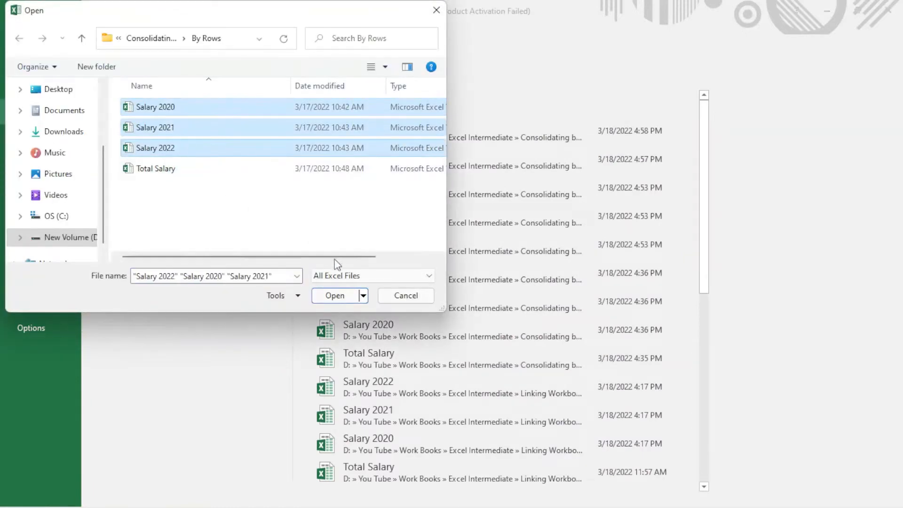
left_click(334, 294)
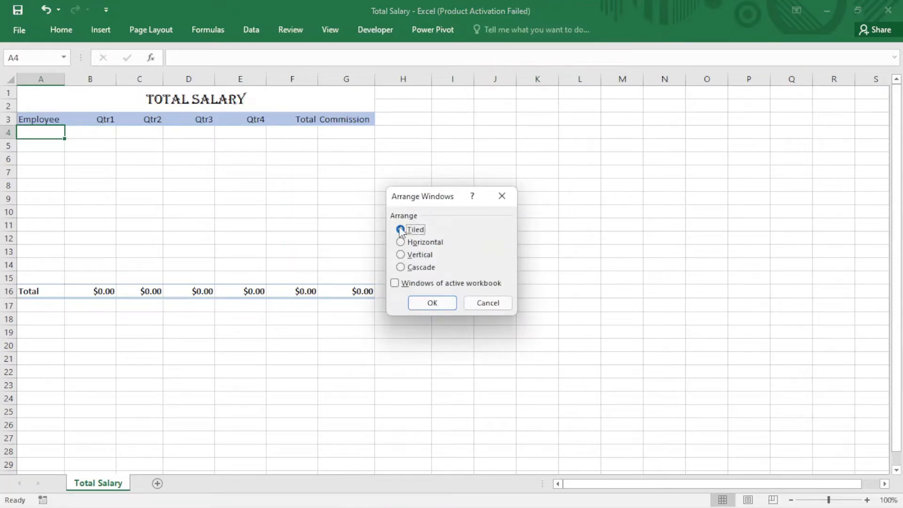
Step: Tile the four open workbook windows and scroll them to view their data
left_click(432, 302)
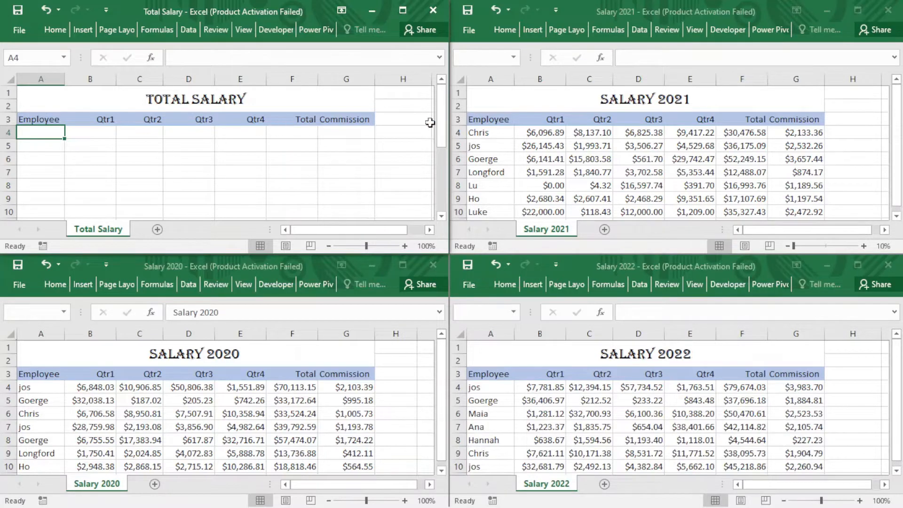
scroll("down", 3)
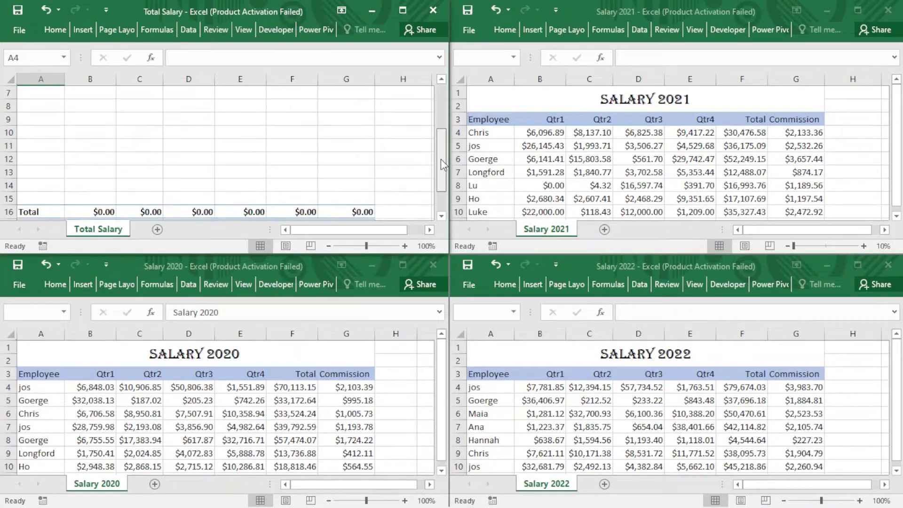
scroll("down", 3)
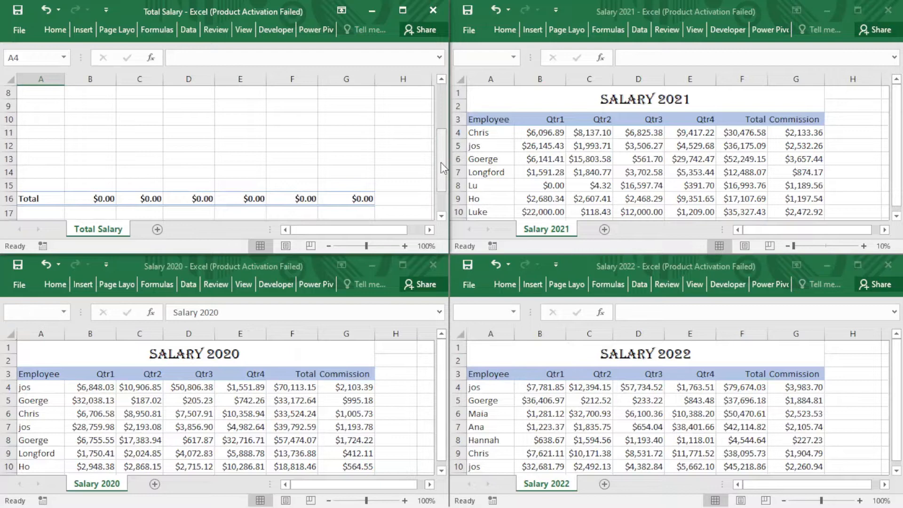
scroll("up", 3)
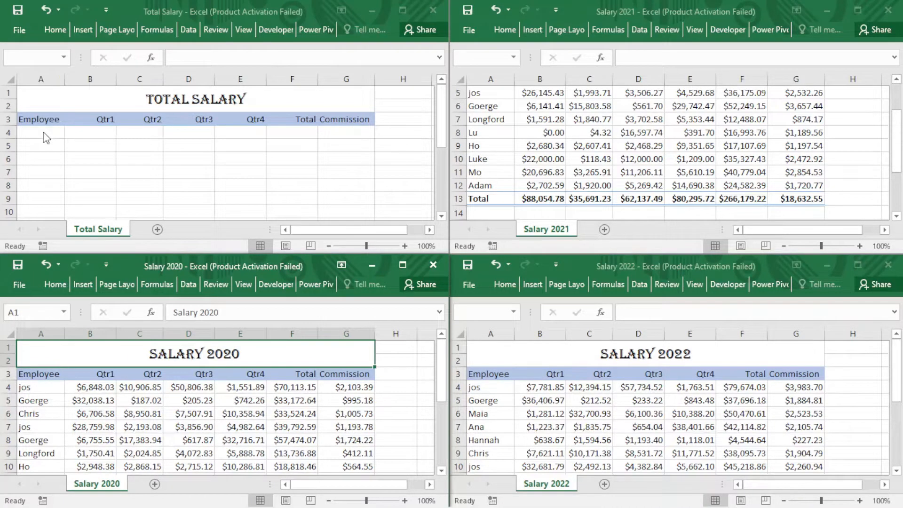
Step: Choose cell A4 in Total Salary as destination and bring up the Consolidate dialog
left_click(40, 132)
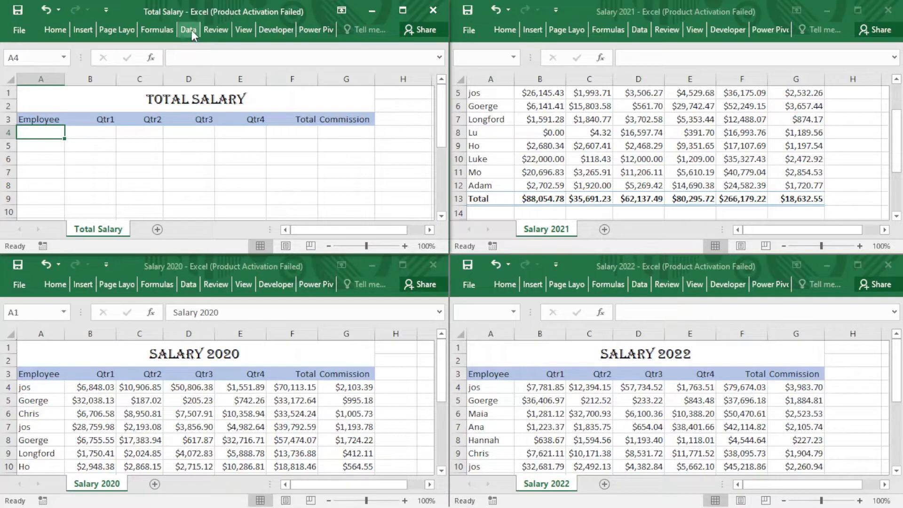
left_click(189, 29)
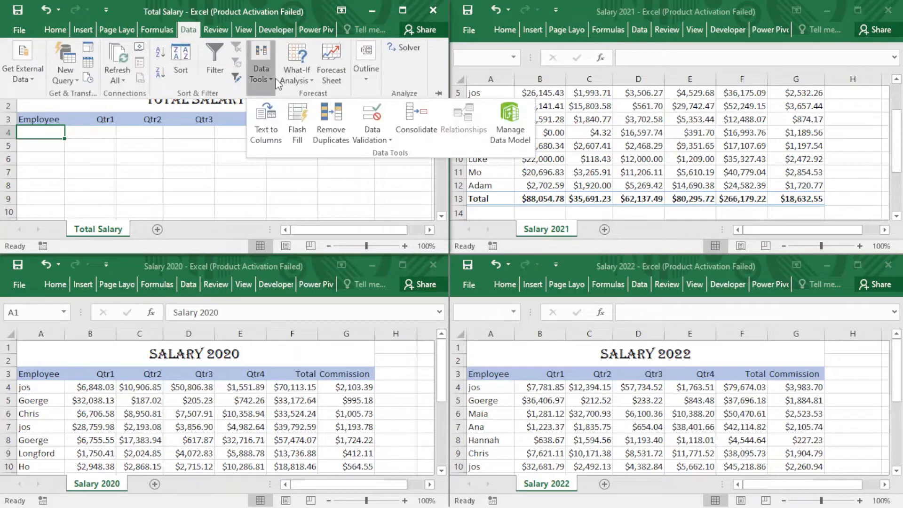
left_click(416, 115)
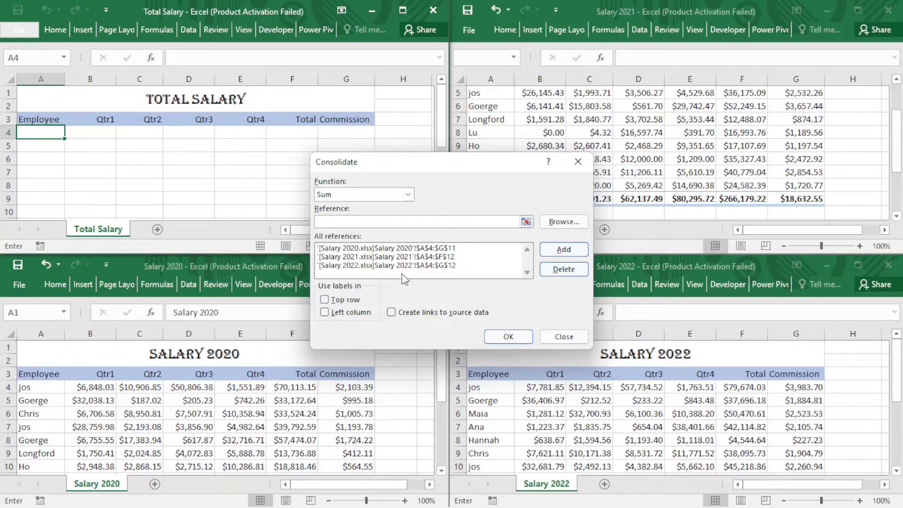
Step: Delete the old Salary 2022 and Salary 2021 references from the consolidation list
left_click(419, 266)
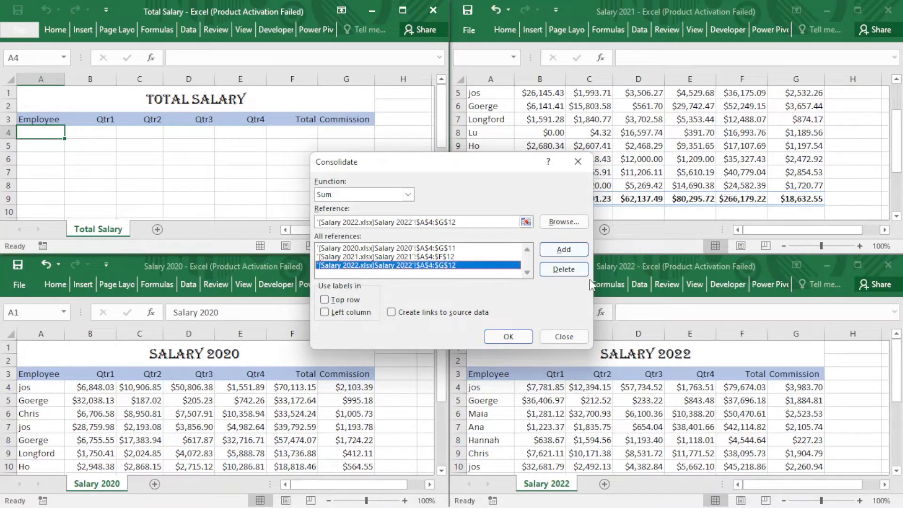
left_click(563, 269)
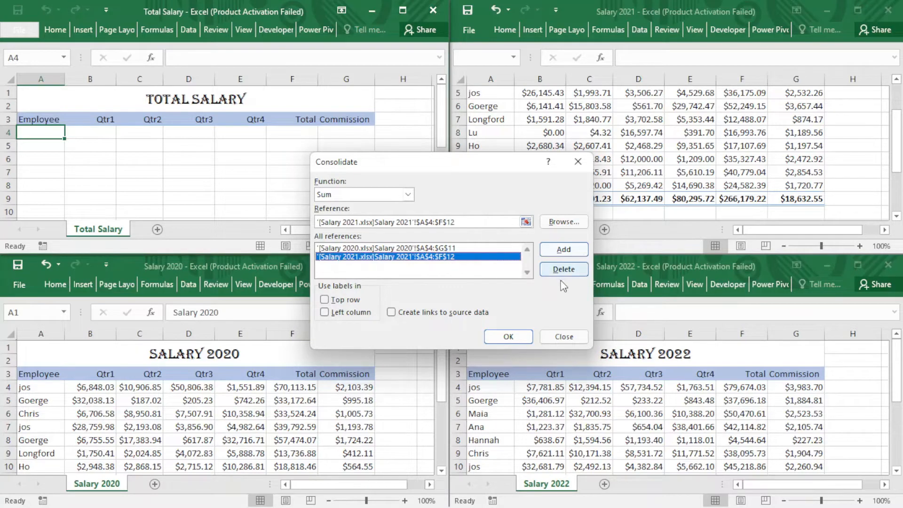
left_click(562, 269)
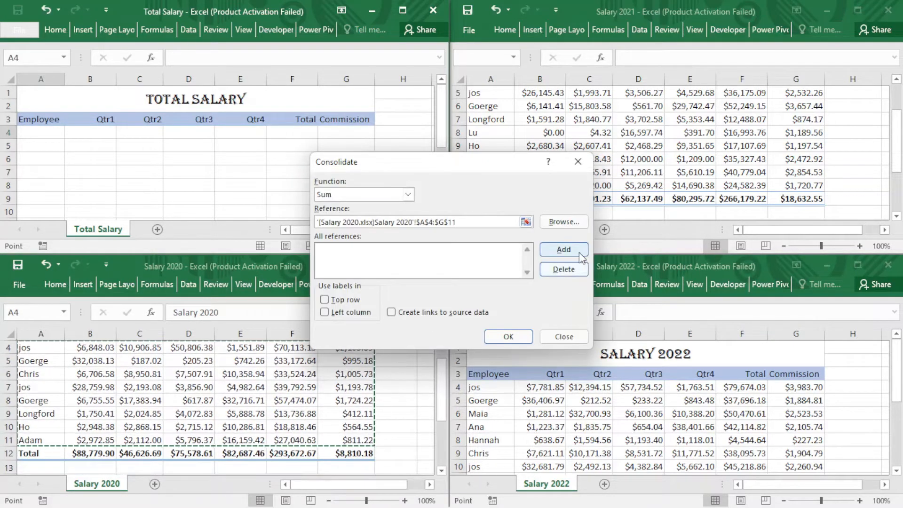
Step: Add the Salary 2020, 2021 and 2022 ranges as consolidation sources and confirm
left_click(562, 248)
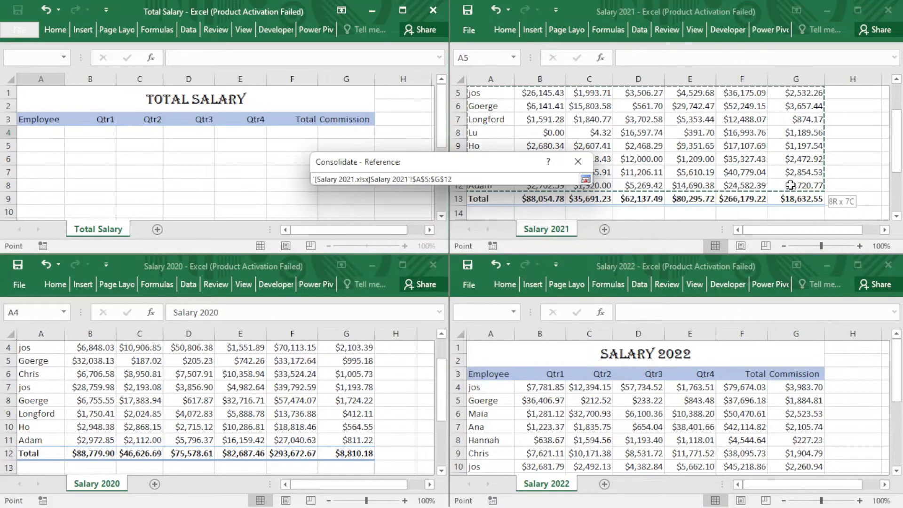
left_click(563, 250)
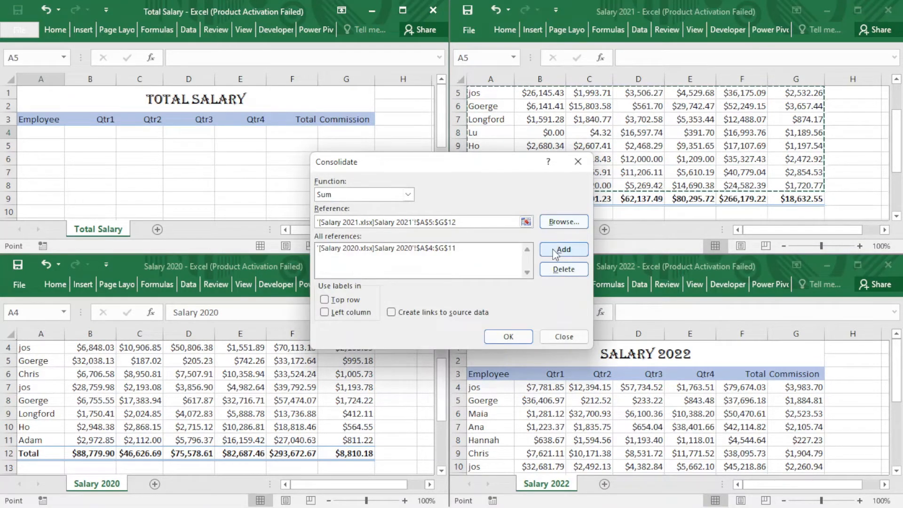
left_click(562, 248)
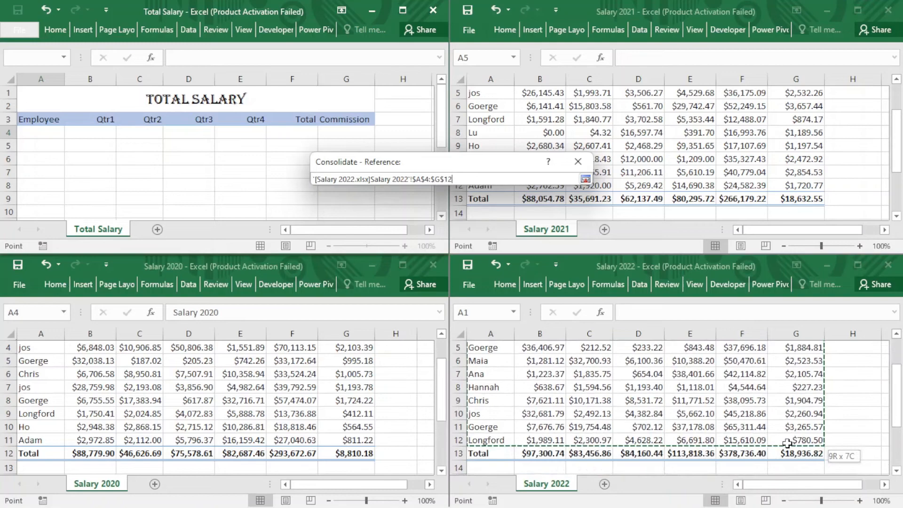
left_click(562, 249)
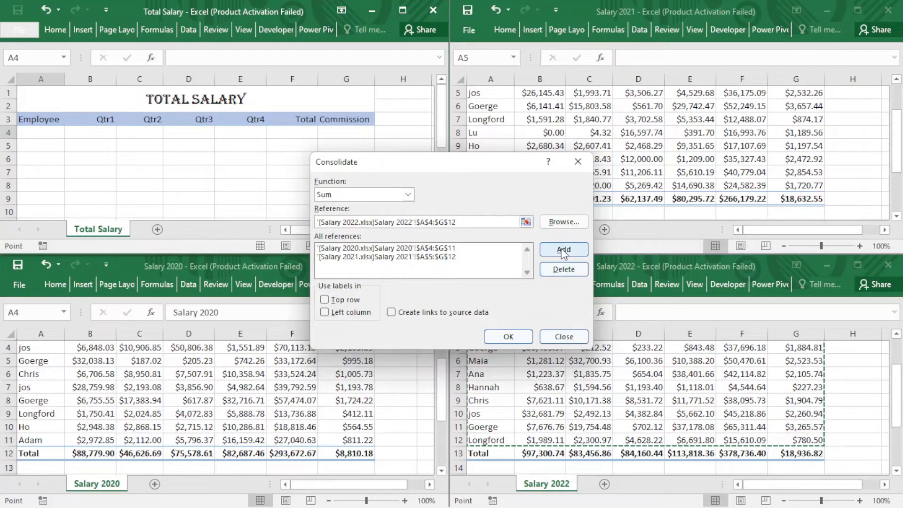
left_click(562, 249)
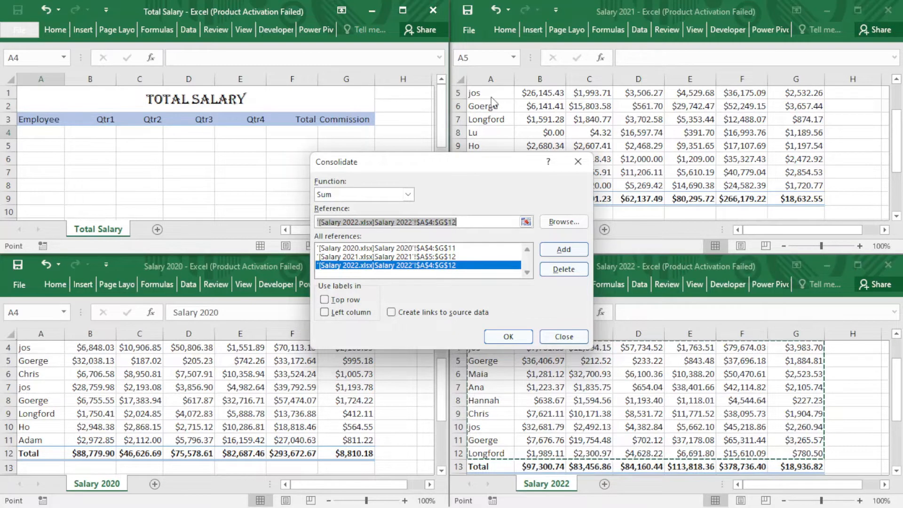
mouse_move(325, 345)
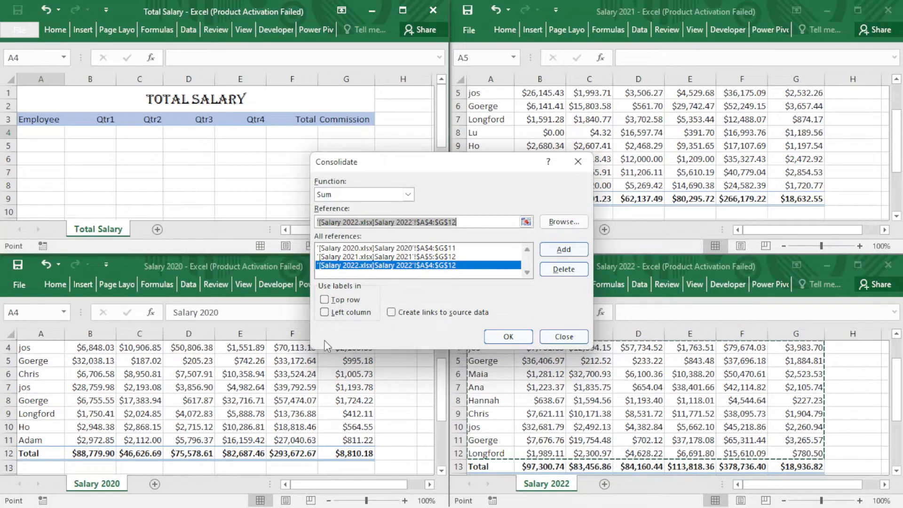
left_click(325, 312)
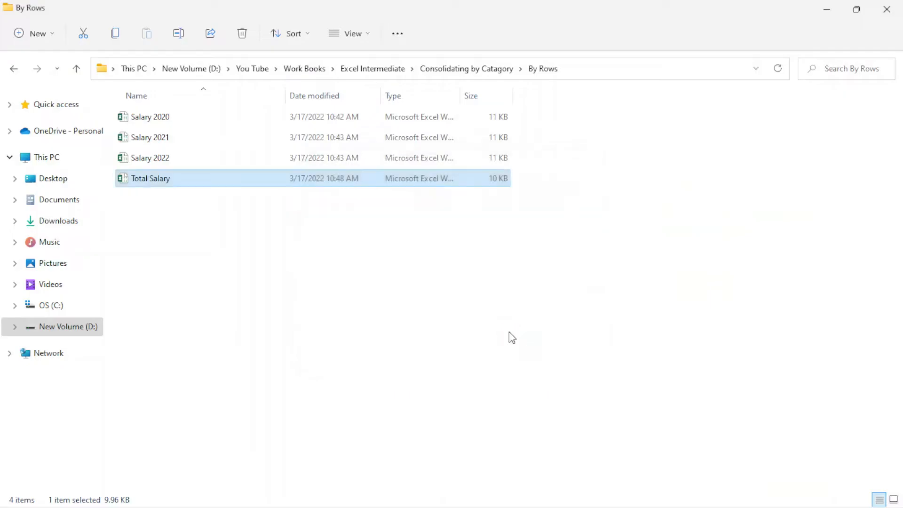
Step: Open Total Salary.xlsx from the By Rows folder
double_click(151, 178)
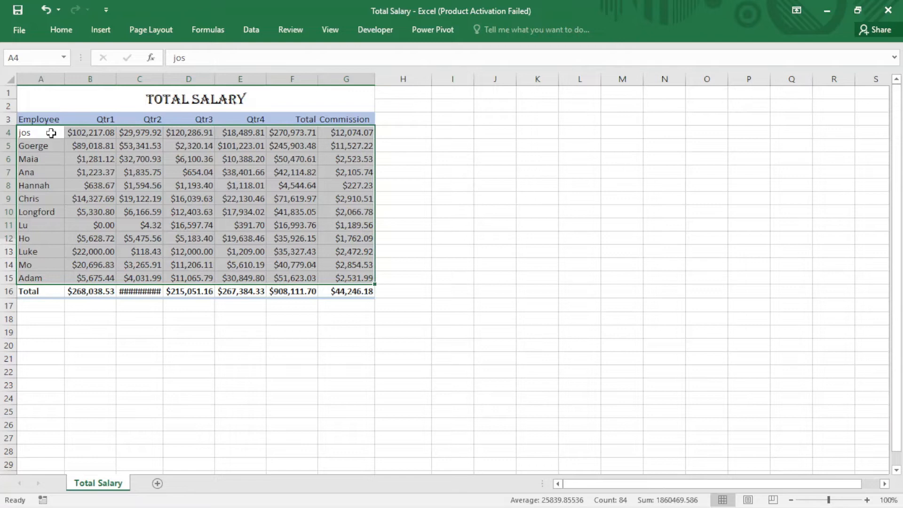
mouse_move(58, 286)
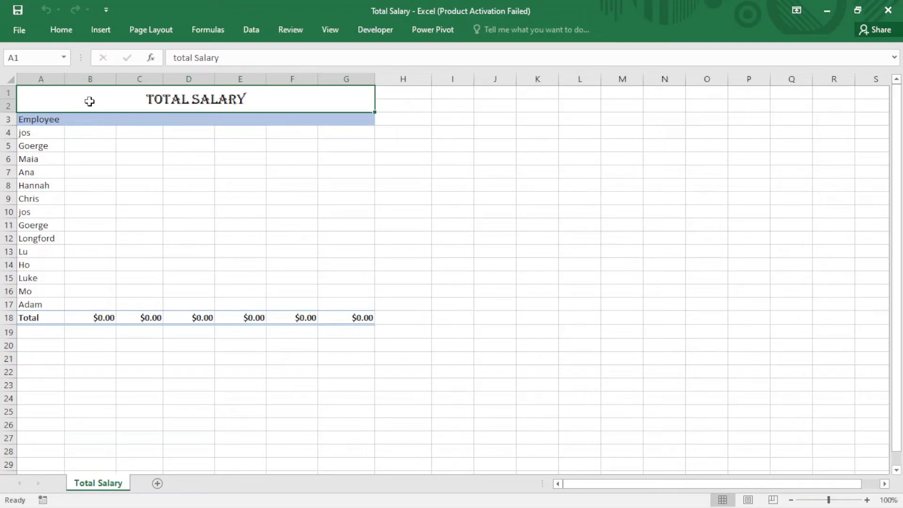
mouse_move(289, 130)
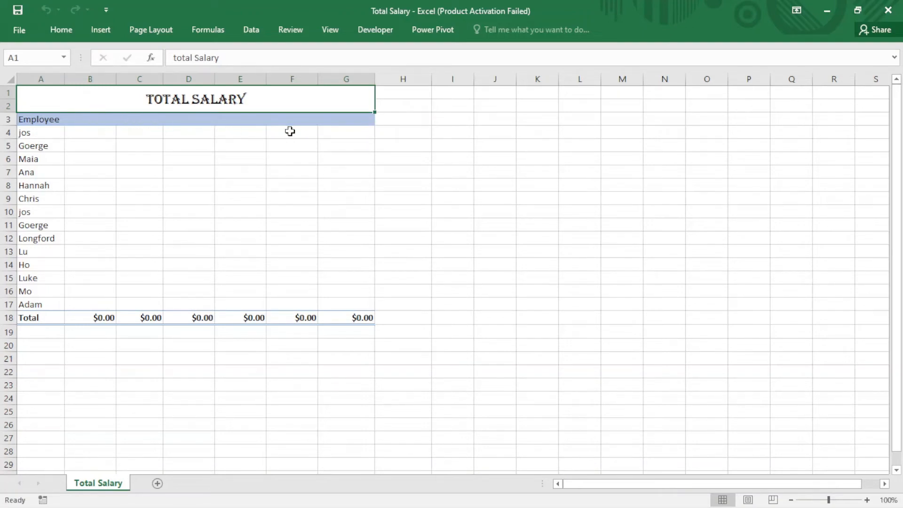
mouse_move(41, 112)
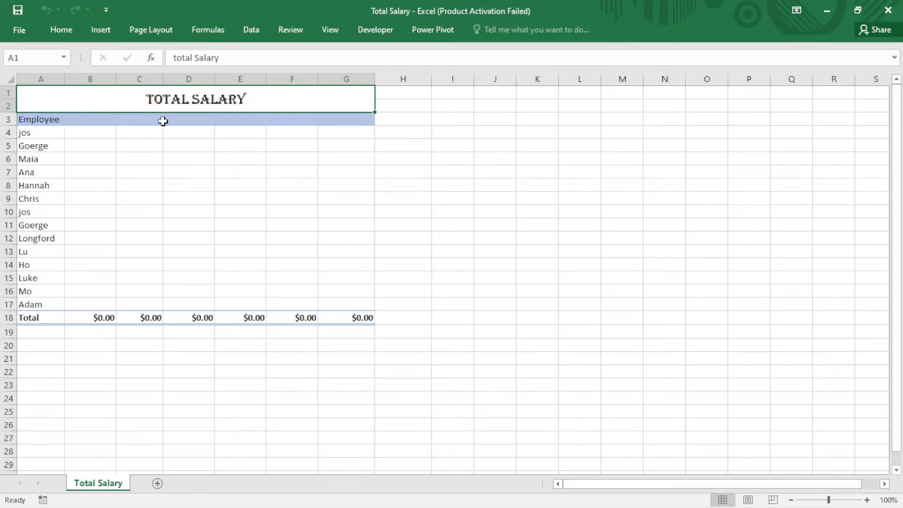
mouse_move(240, 121)
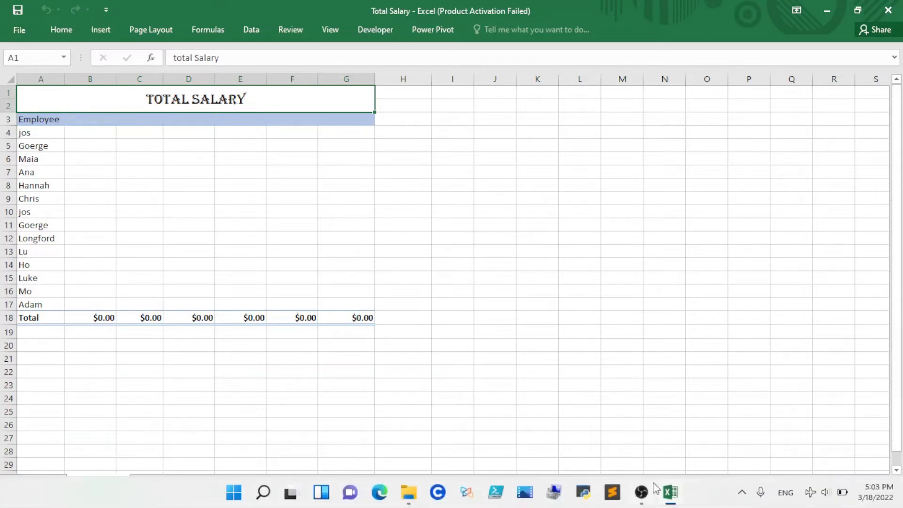
Step: Open the Salary 2020, 2021 and 2022 workbooks together via File > Open
left_click(18, 30)
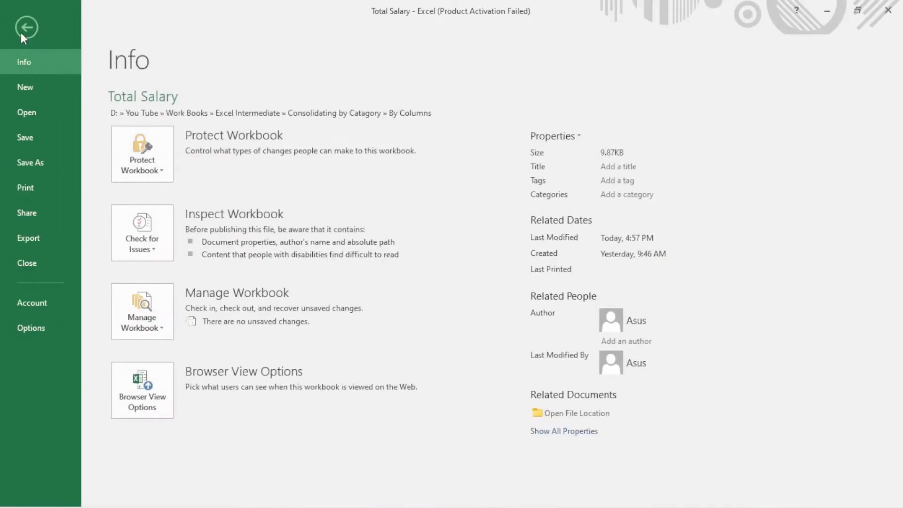
left_click(26, 112)
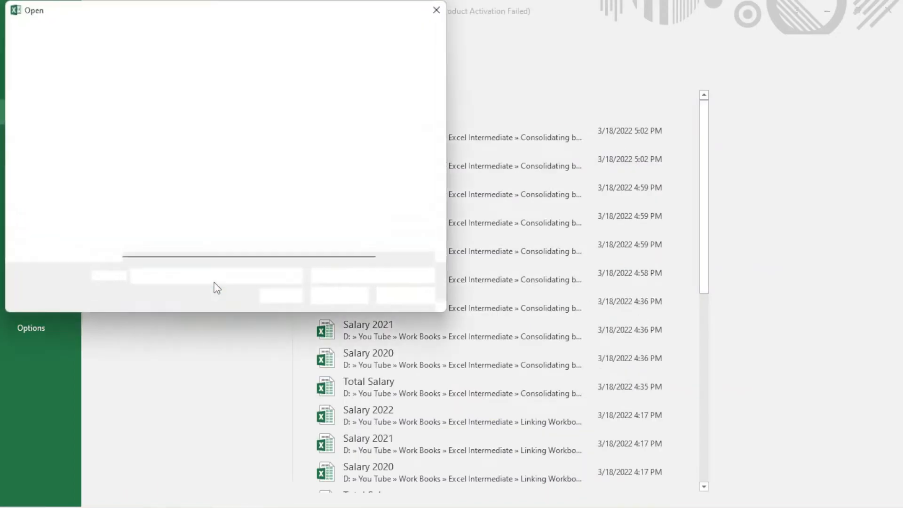
left_click(153, 107)
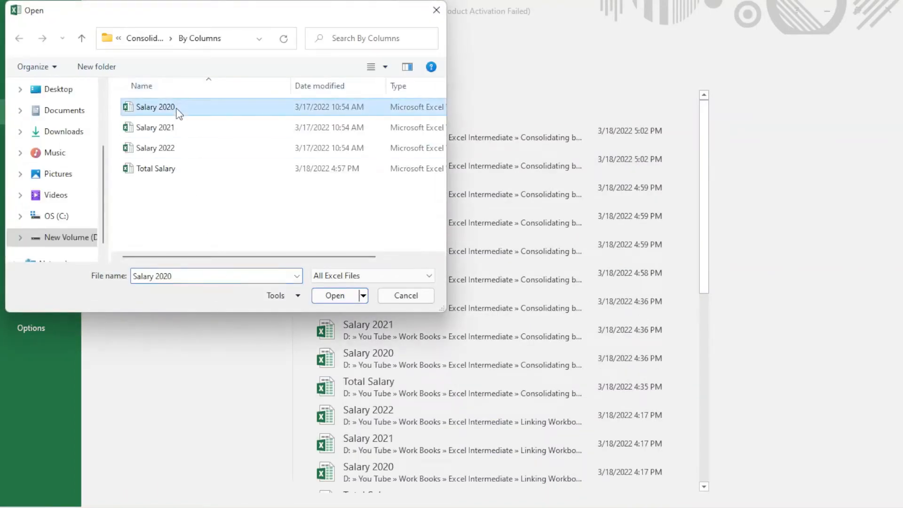
left_click(155, 148)
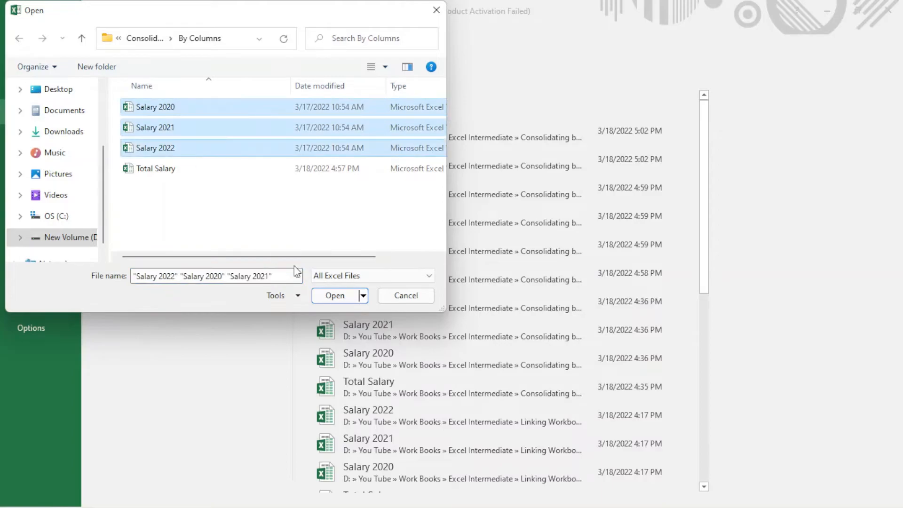
left_click(334, 294)
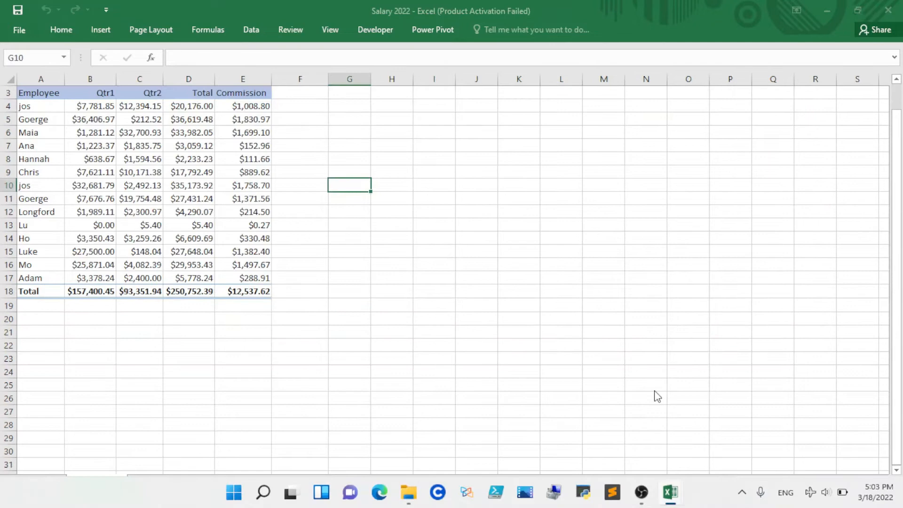
mouse_move(669, 492)
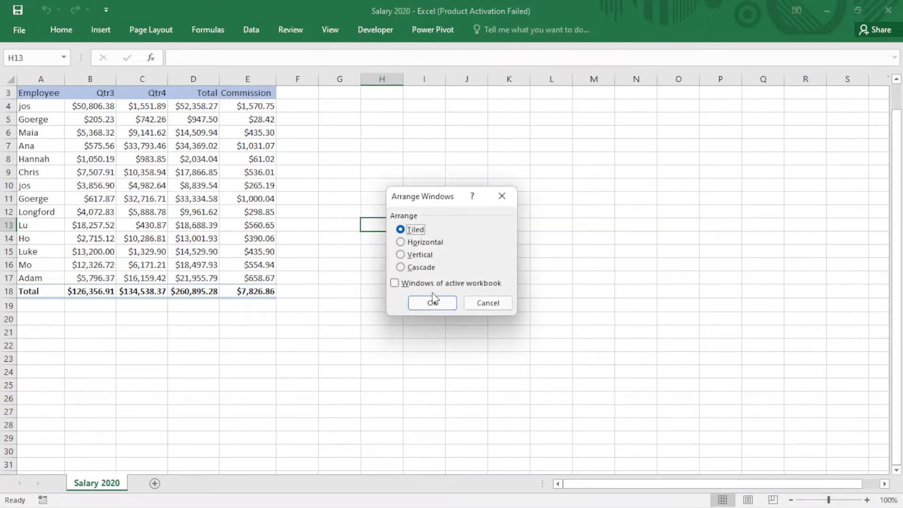
Step: Confirm the Tiled arrangement so all four workbooks show side by side
left_click(431, 302)
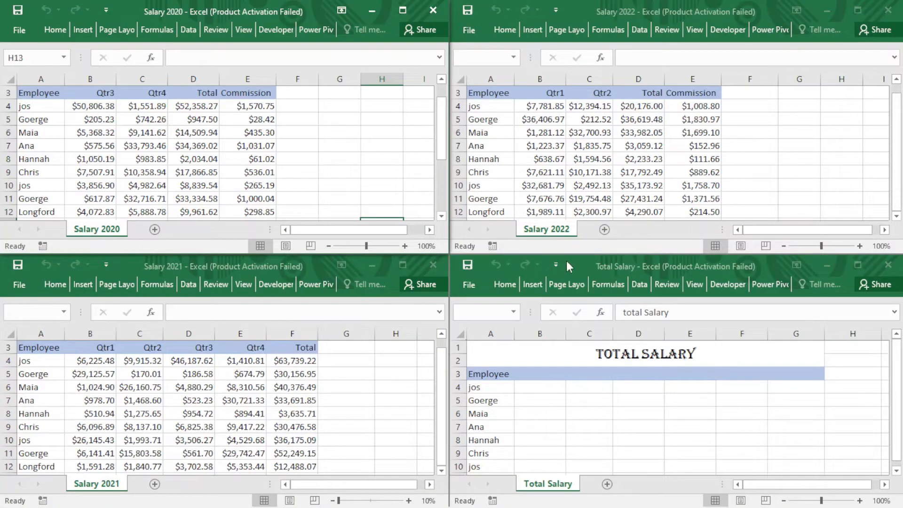
mouse_move(584, 404)
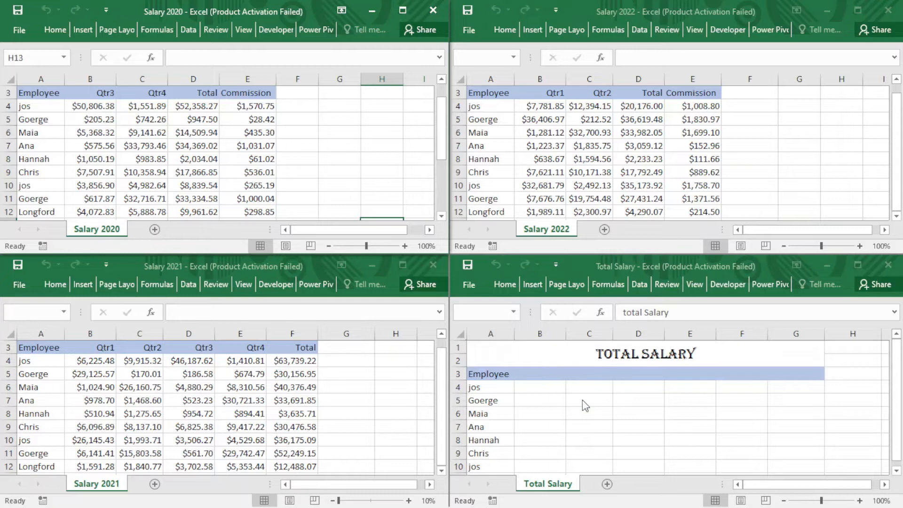
mouse_move(122, 350)
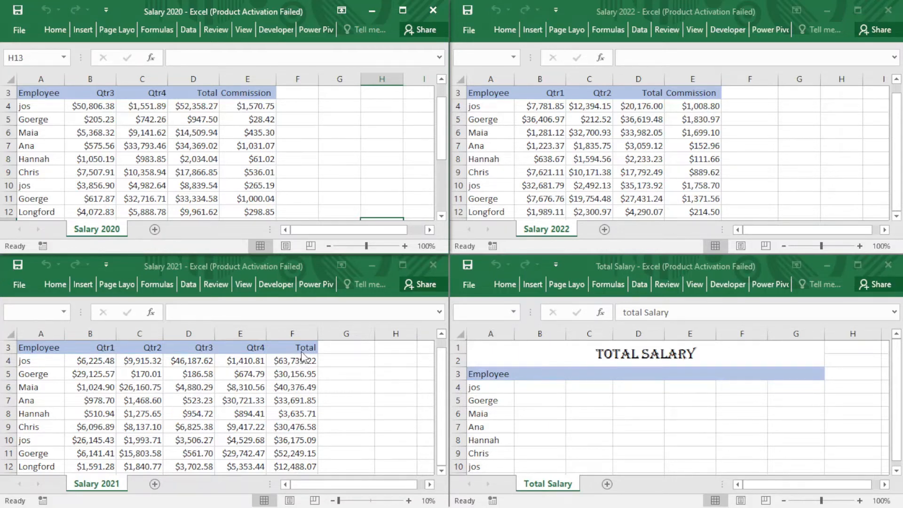
mouse_move(109, 94)
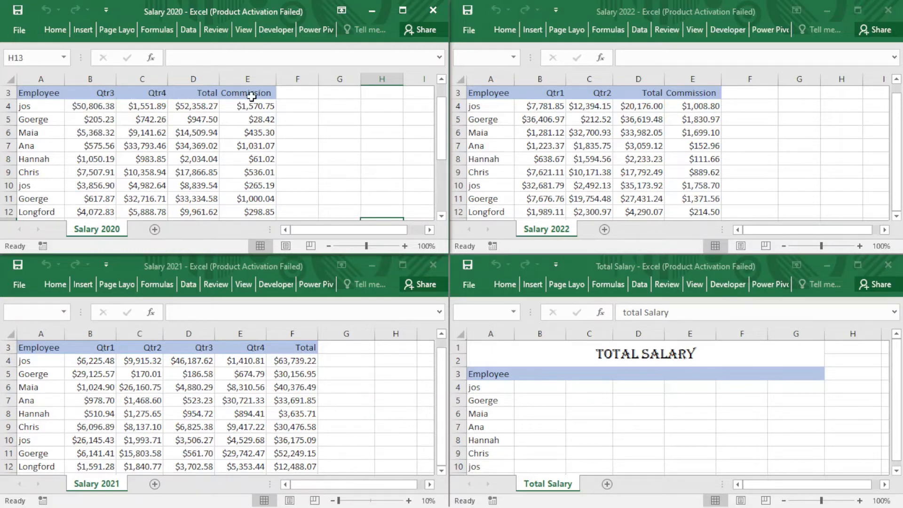
mouse_move(599, 95)
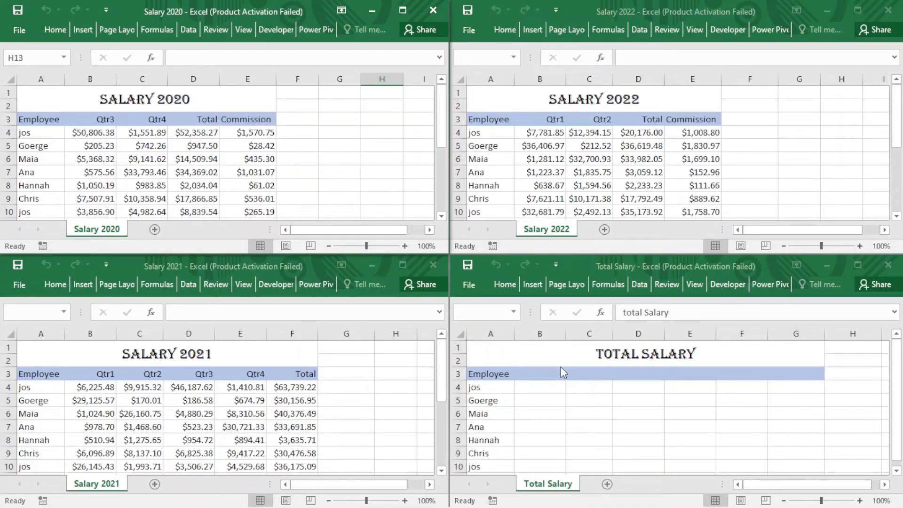
Step: Activate Total Salary, choose cell B3 as the destination and expand Data Tools
left_click(539, 387)
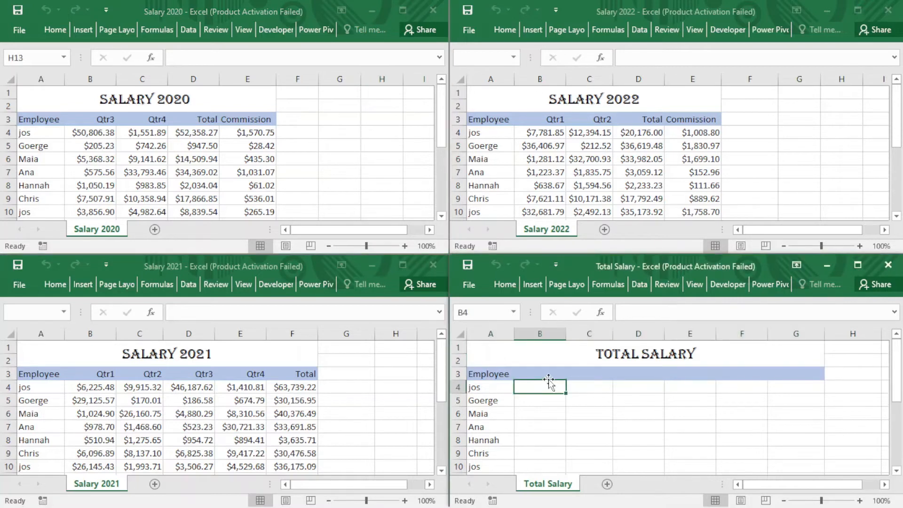
left_click(539, 374)
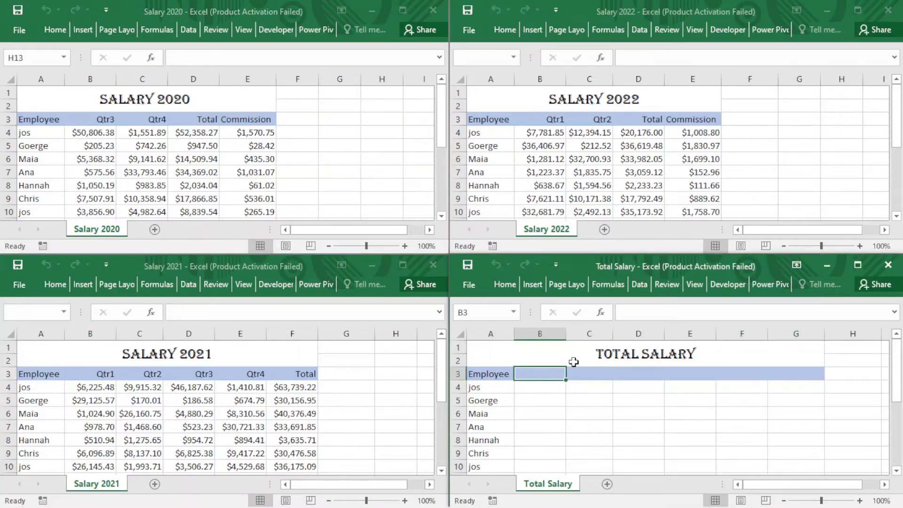
mouse_move(549, 373)
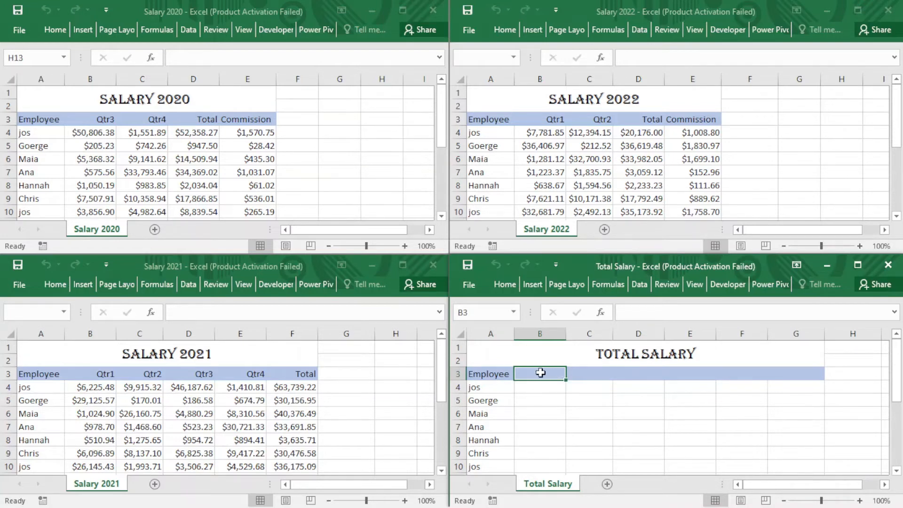
mouse_move(545, 376)
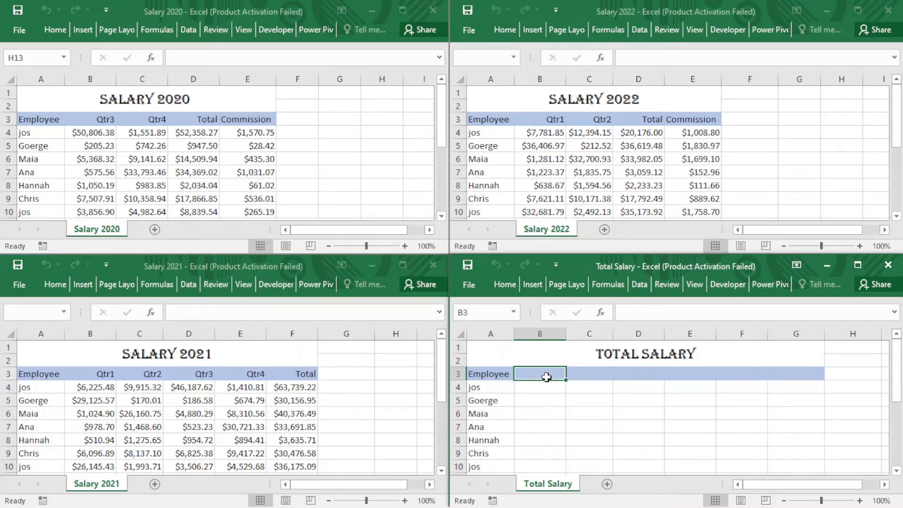
mouse_move(699, 305)
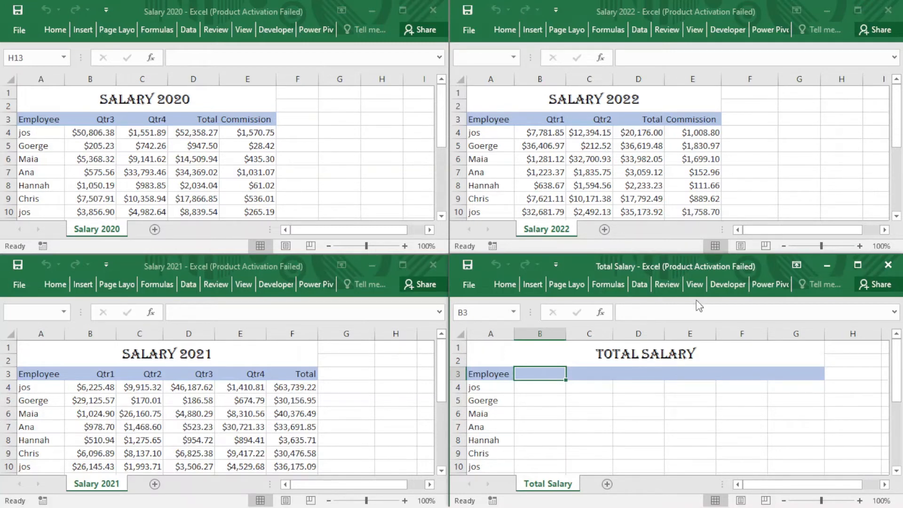
left_click(638, 284)
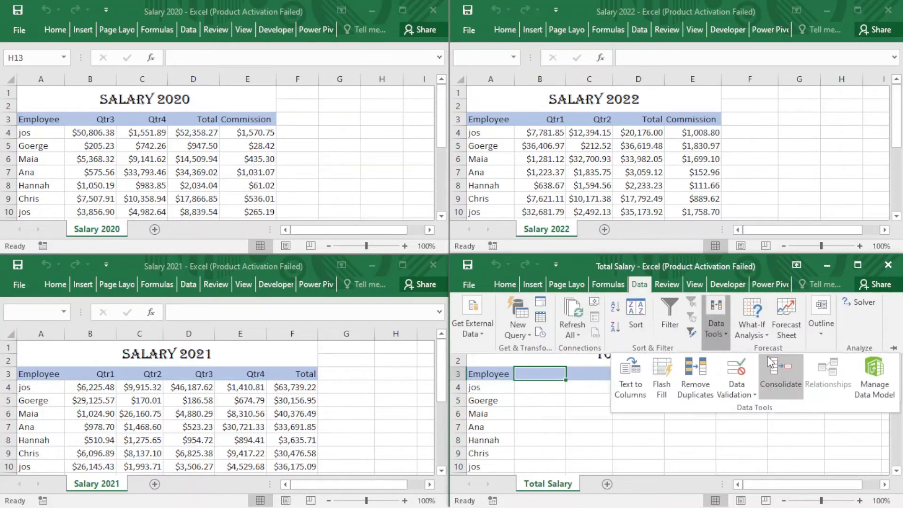
Step: In the Consolidate dialog delete all three old source references
left_click(781, 374)
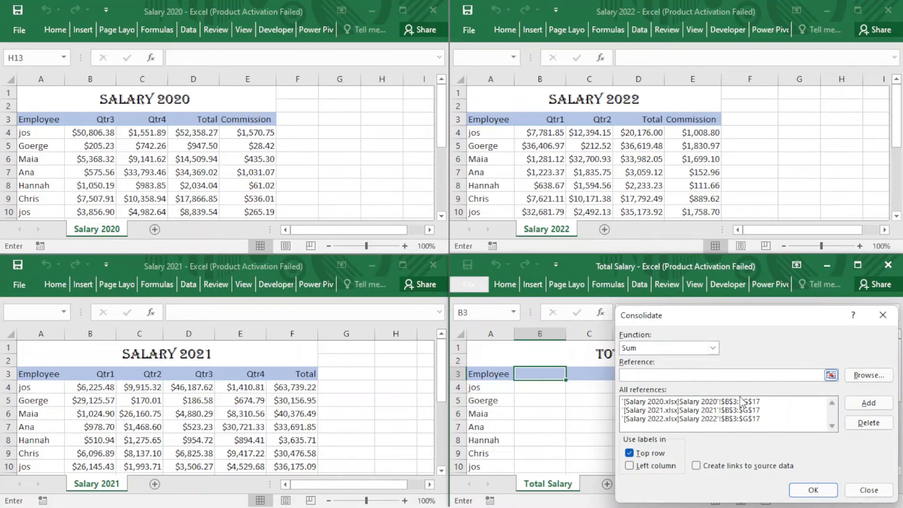
left_click(869, 402)
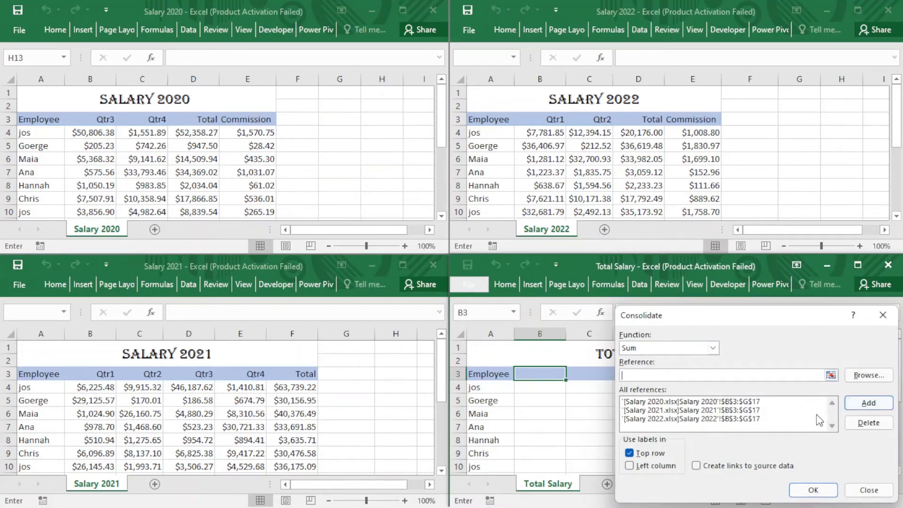
left_click(691, 401)
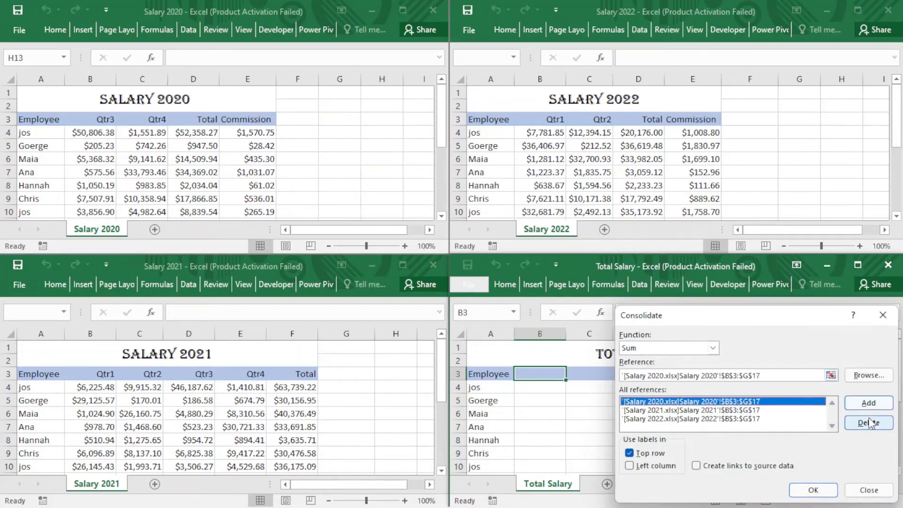
left_click(868, 423)
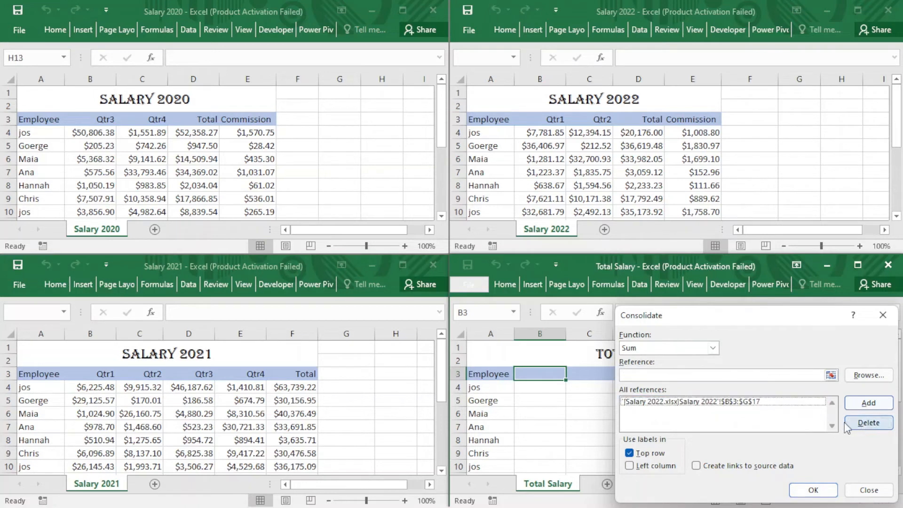
left_click(867, 422)
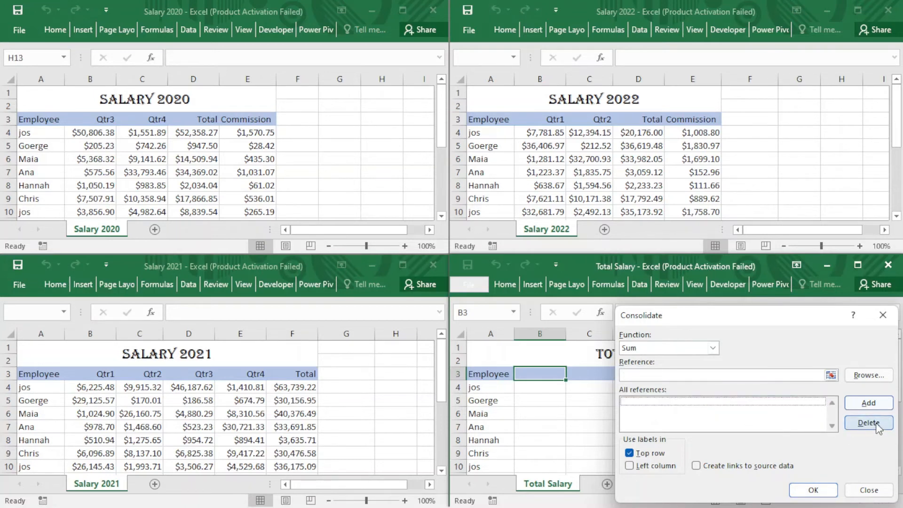
left_click(719, 375)
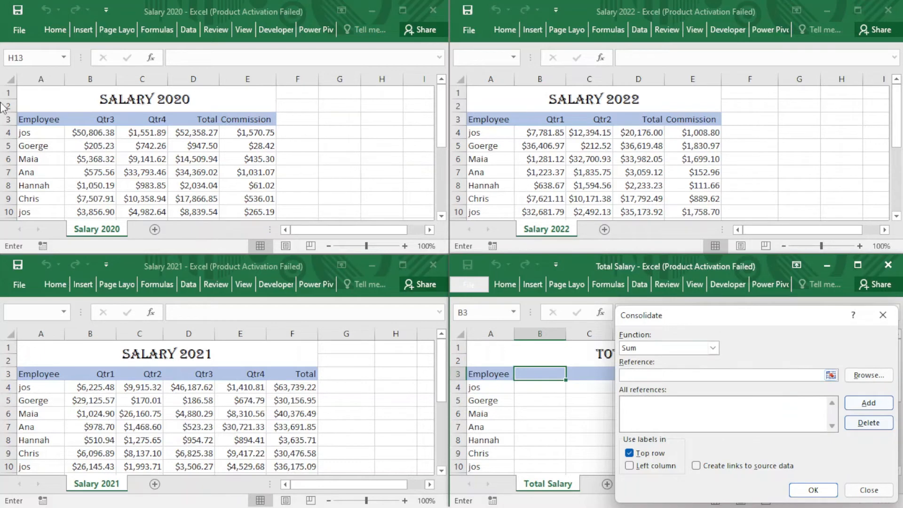
mouse_move(39, 425)
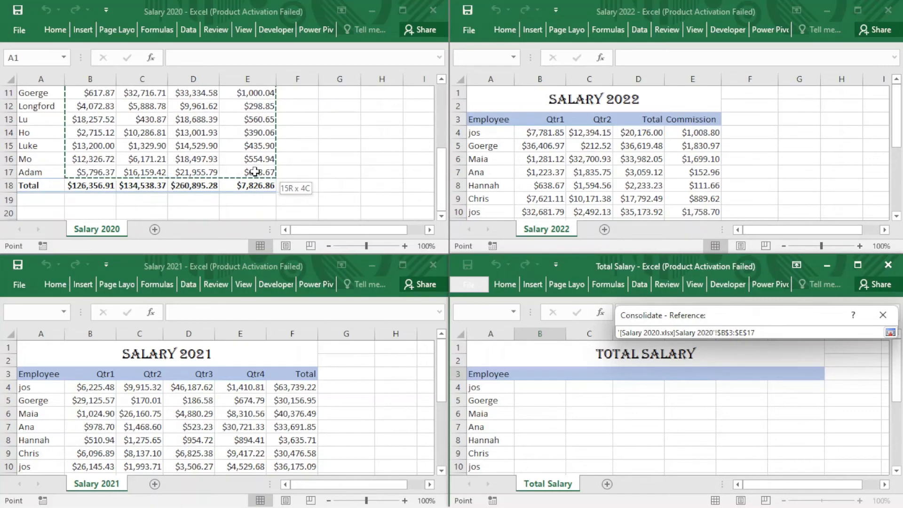
Step: Add the Salary 2020, 2021 and 2022 B3 data ranges as consolidation sources
left_click(868, 403)
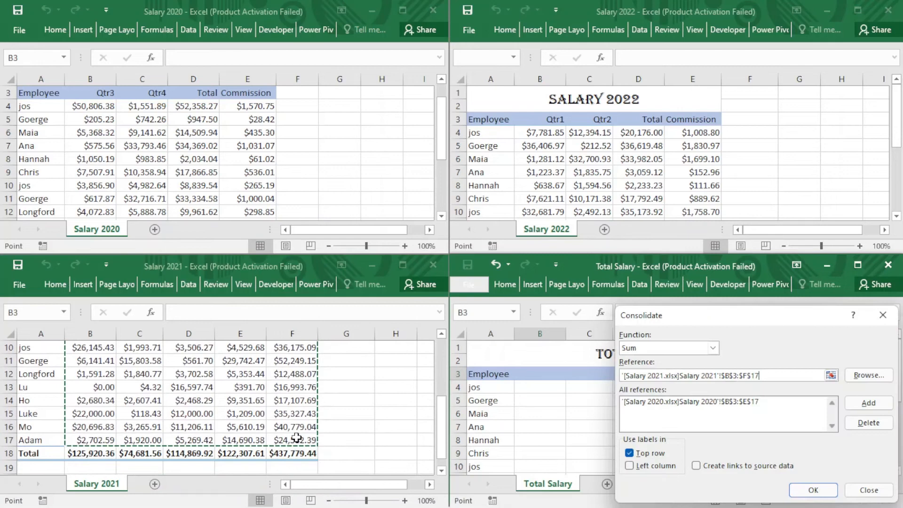
left_click(869, 402)
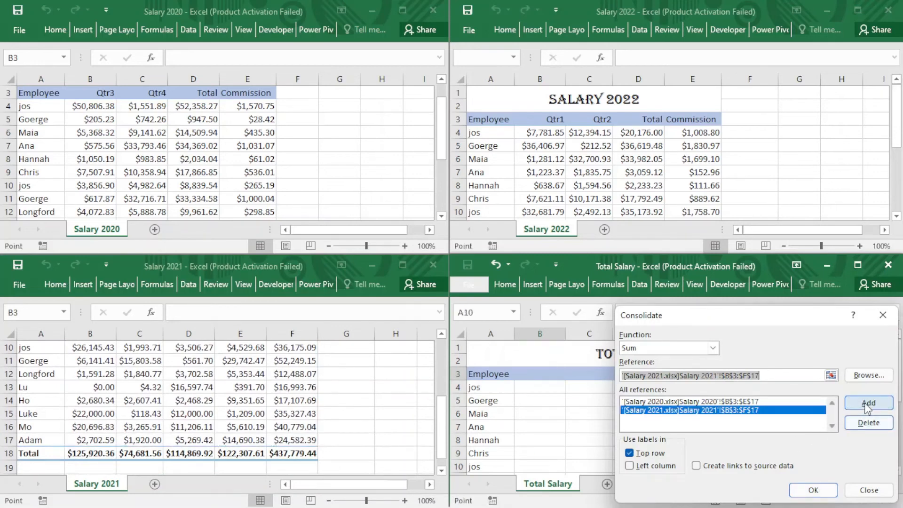
left_click(867, 403)
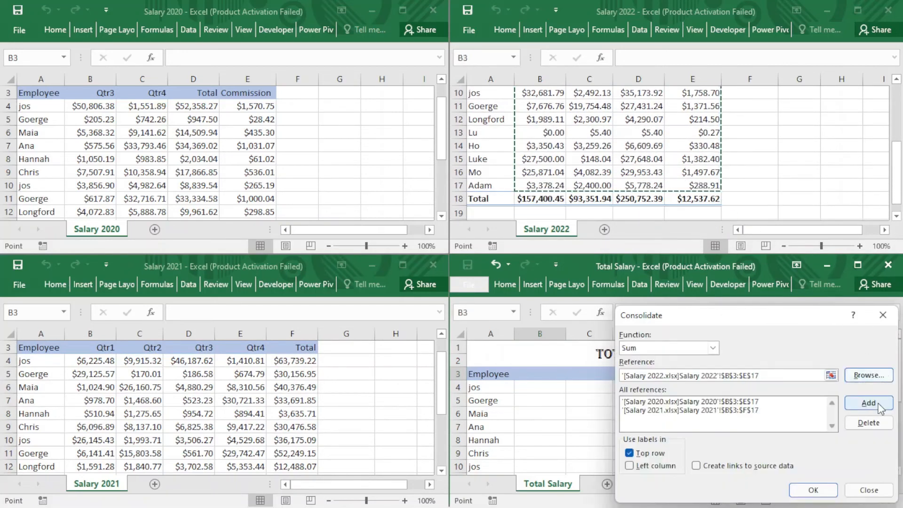
left_click(869, 402)
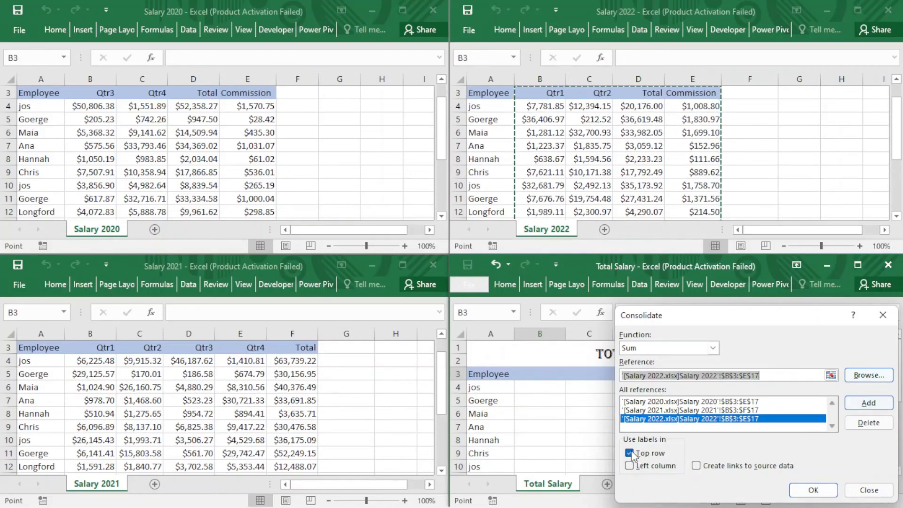
Step: Consolidate with top-row labels checked so columns match by heading, and confirm
left_click(630, 454)
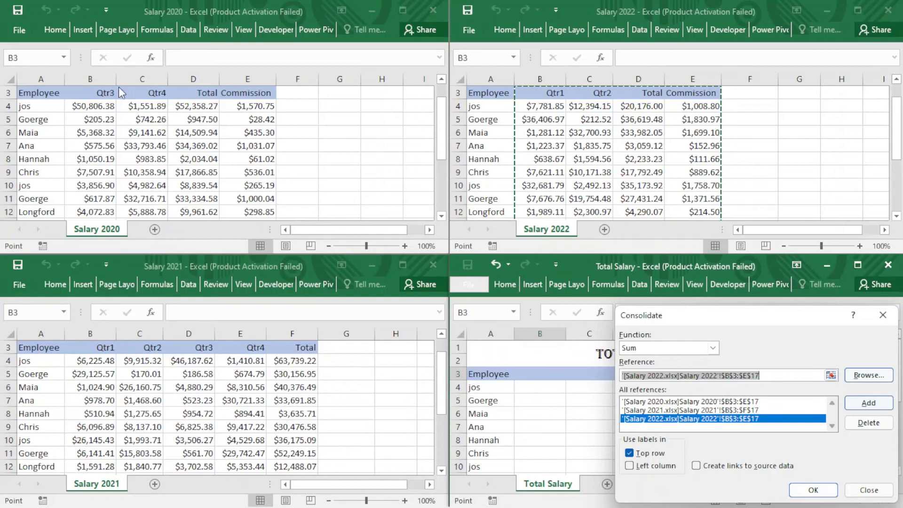
mouse_move(387, 240)
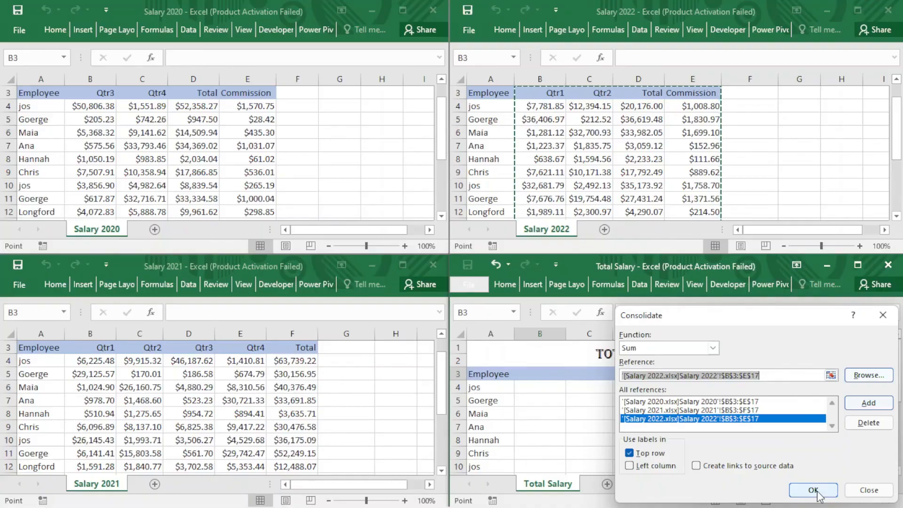
left_click(813, 490)
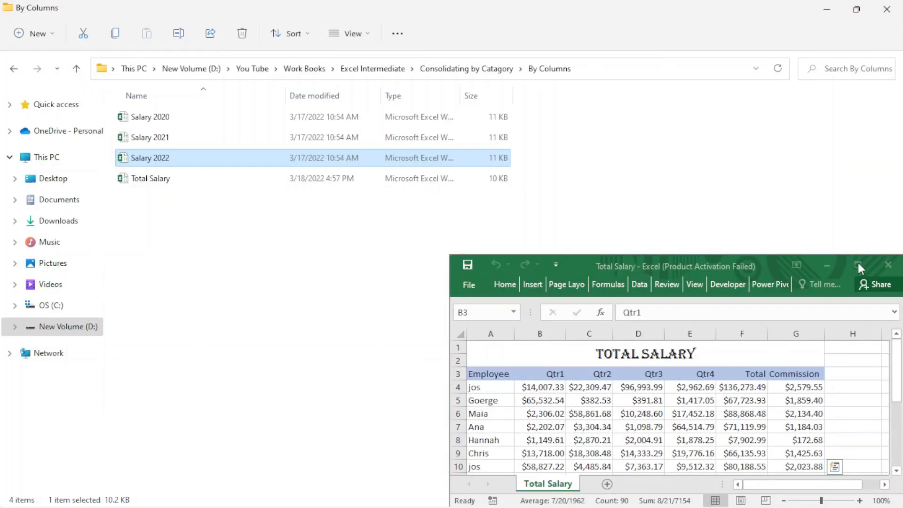
Step: Maximize the Total Salary window showing the $949,427.12 total and $20,364.48 commission
left_click(856, 266)
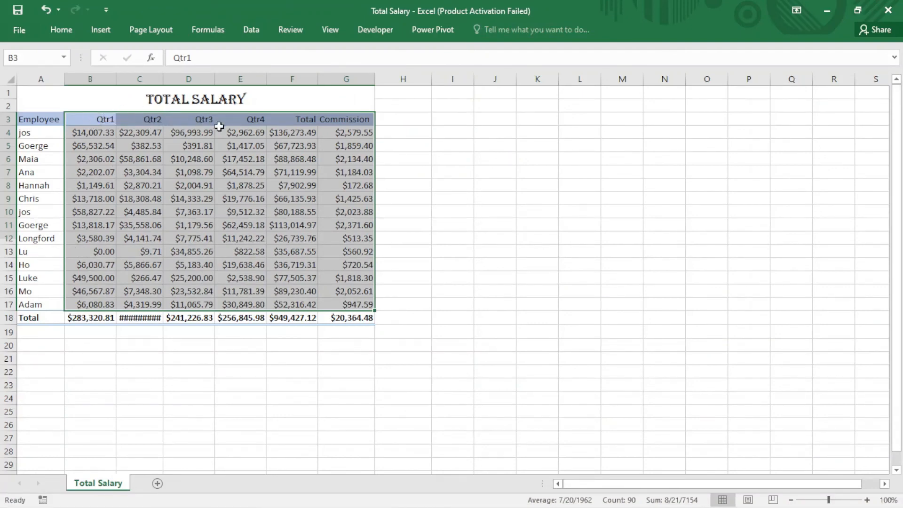
mouse_move(396, 126)
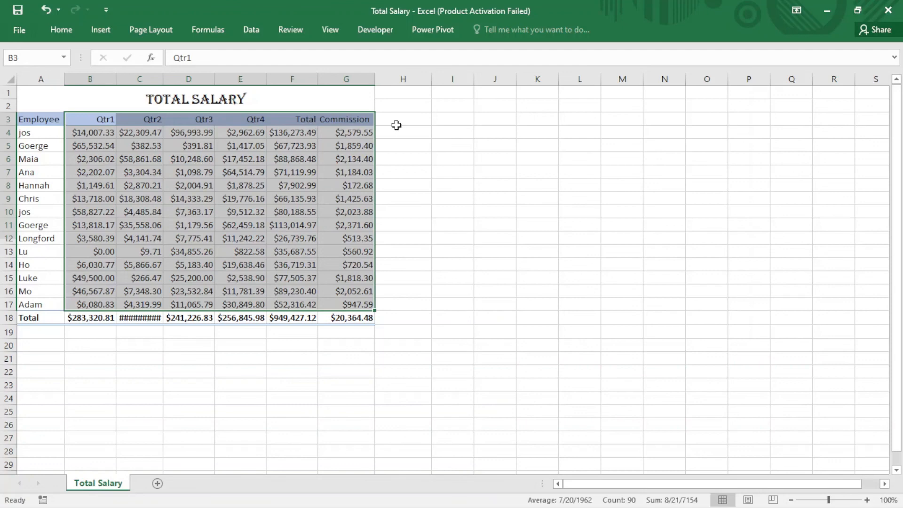